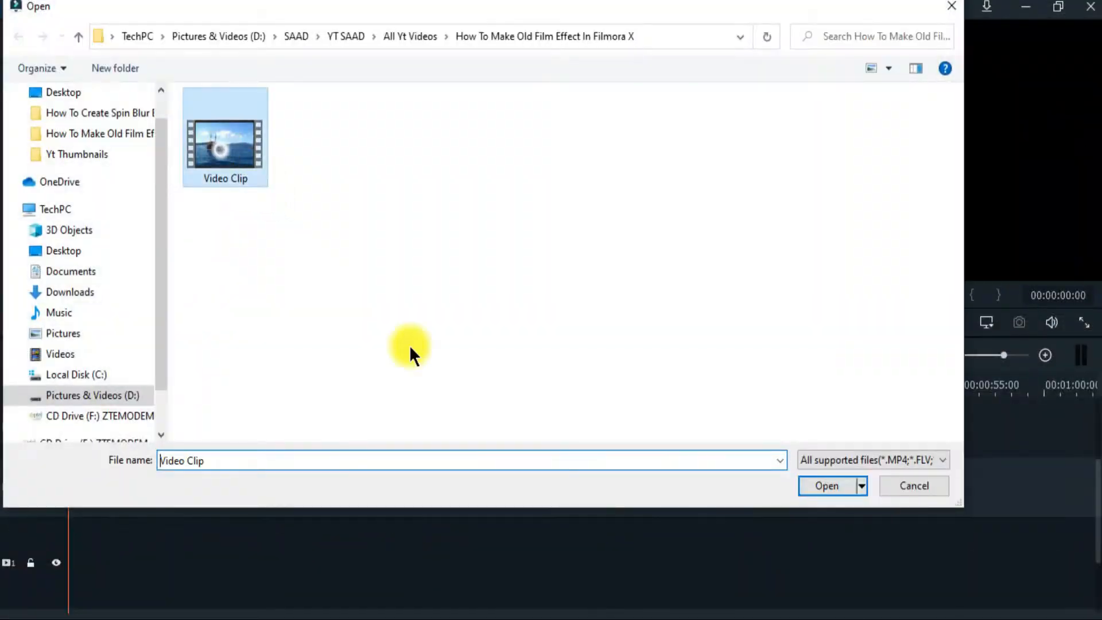
- Import the selected sailing-ship video clip into the project media library
left_click(826, 486)
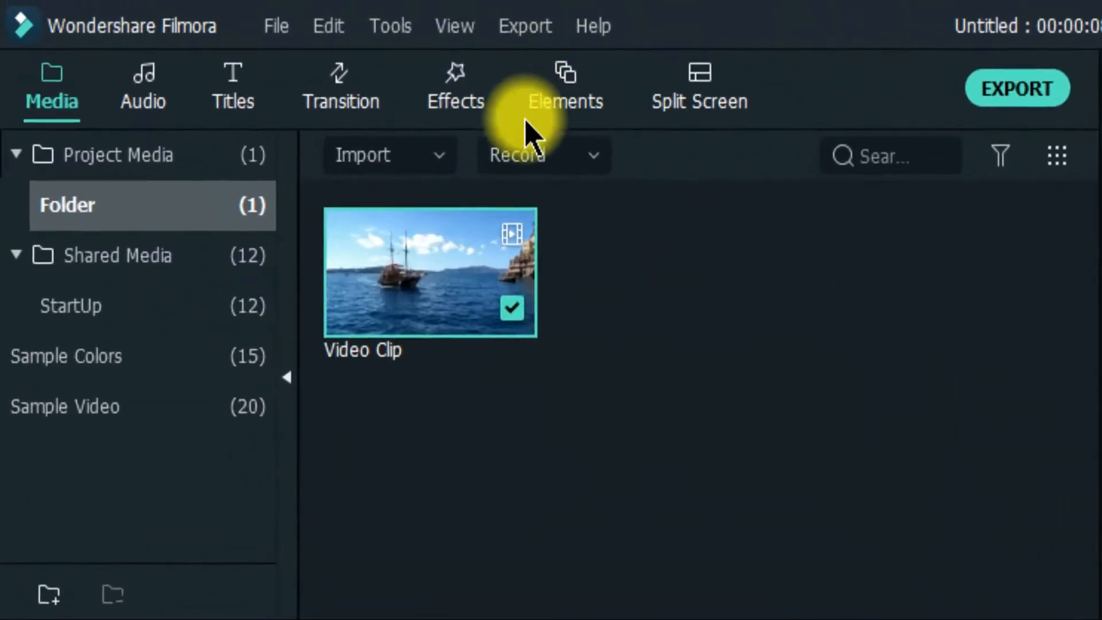
- Show the Black & White filter category (Willow, Ash) in the Effects library
left_click(456, 84)
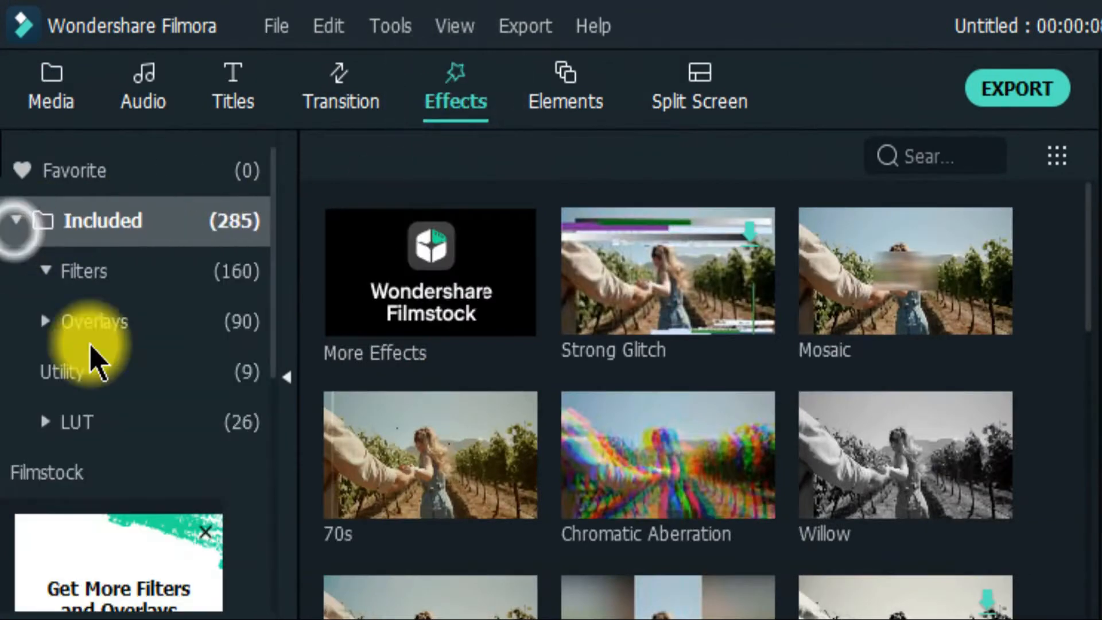
left_click(83, 271)
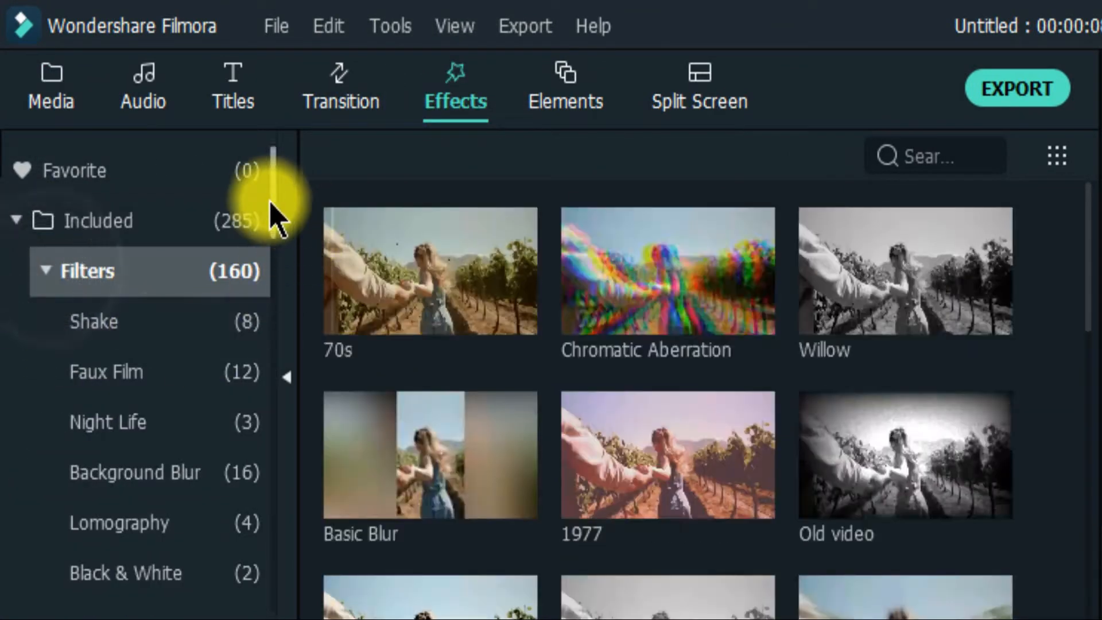
scroll("down", 3)
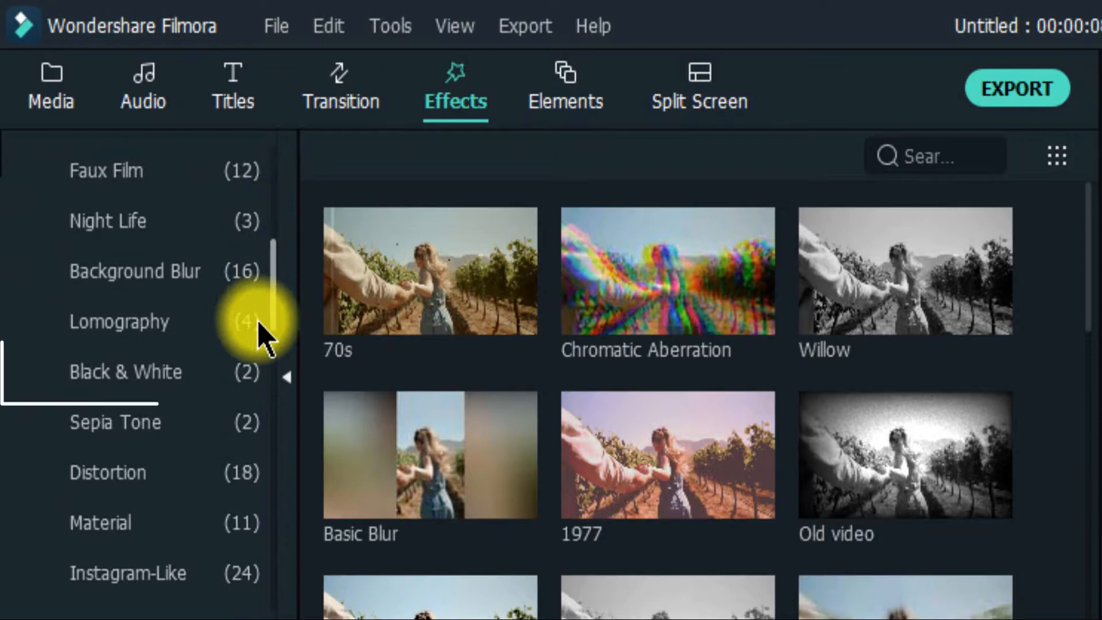
left_click(125, 371)
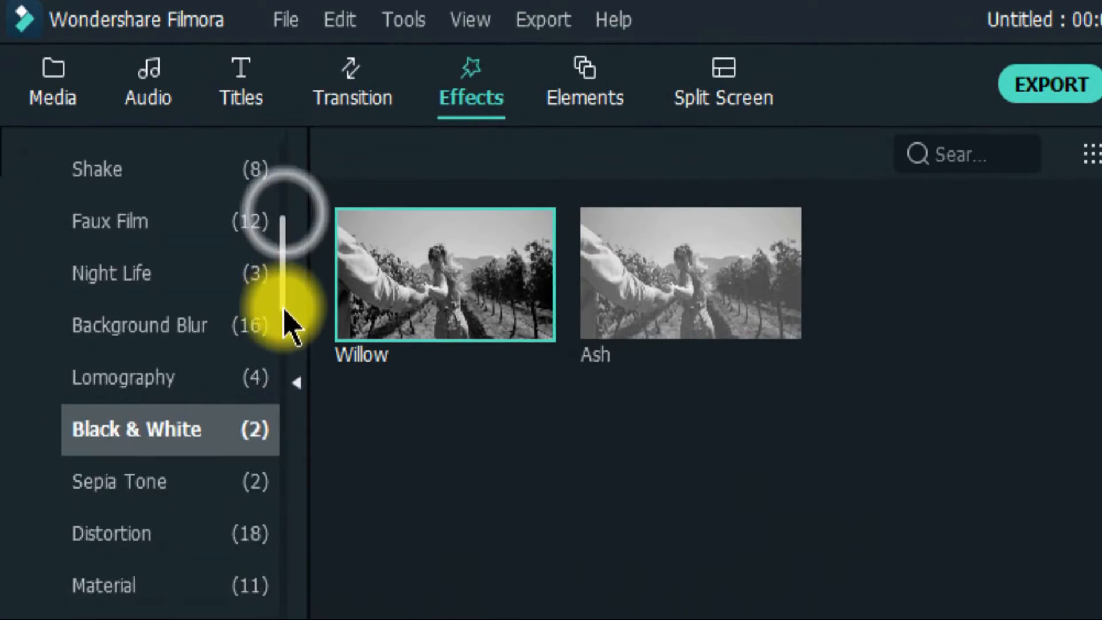
- Show the Old Film overlay category with the Very Dirty Film effect
scroll("down", 3)
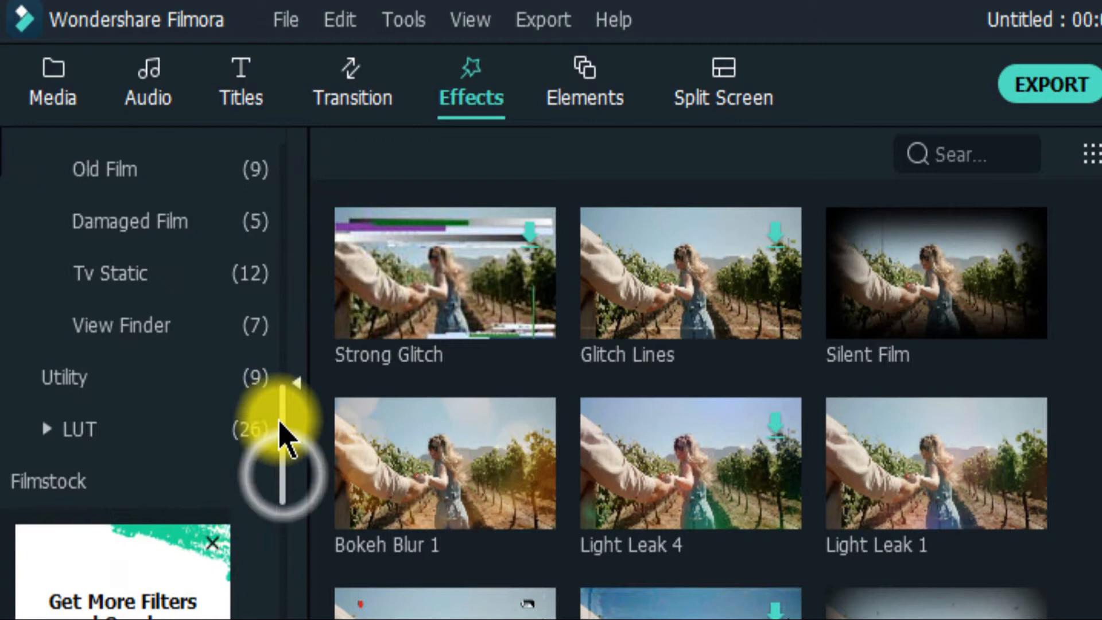
scroll("up", 3)
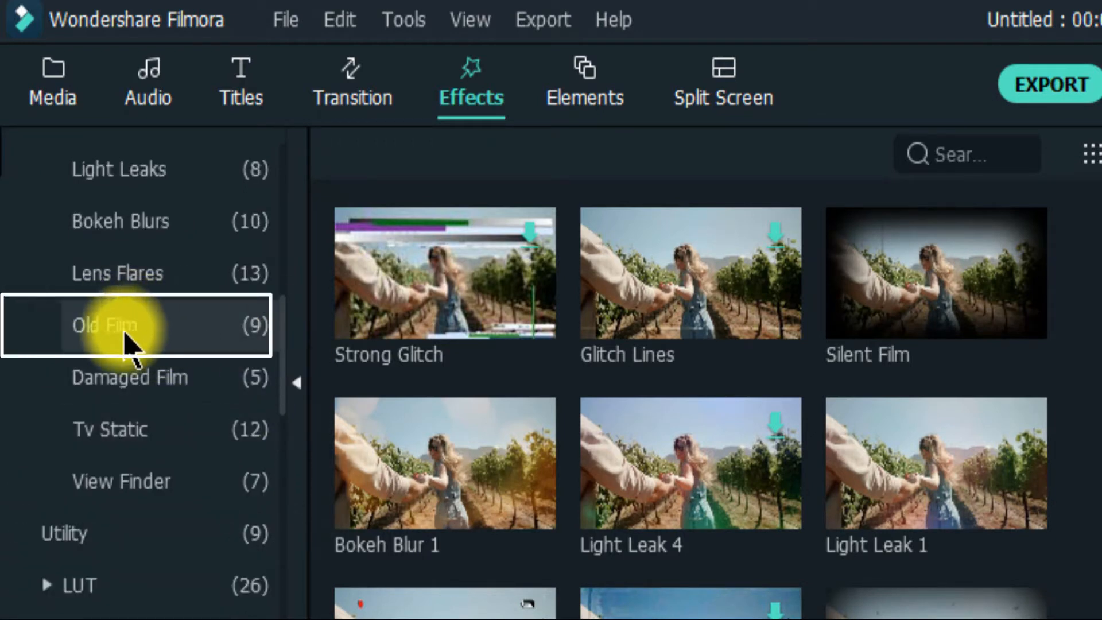
left_click(105, 324)
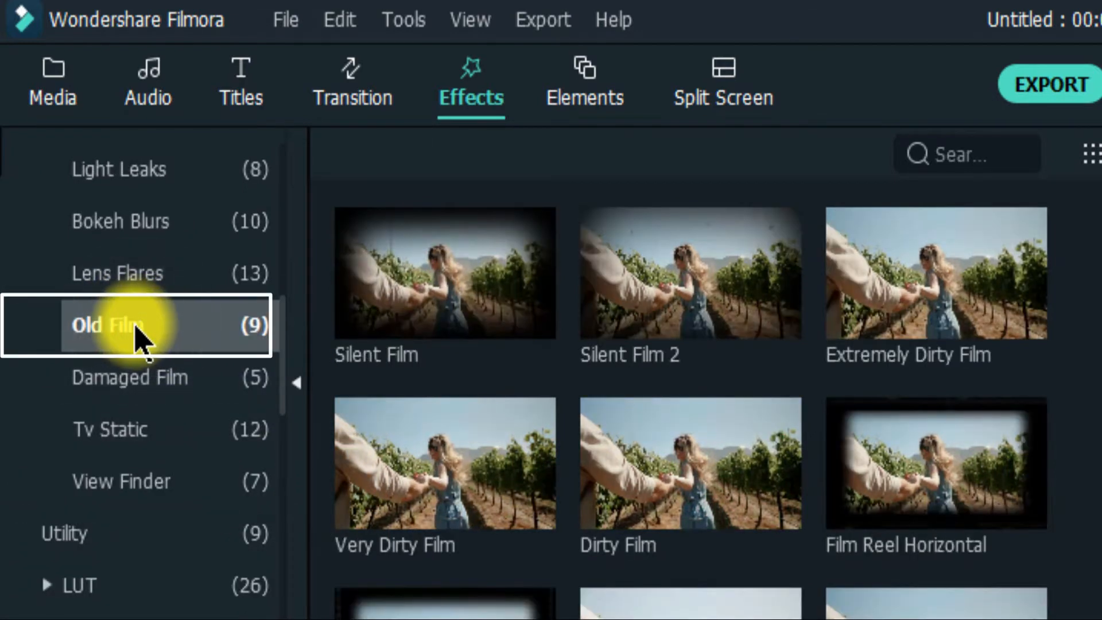
mouse_move(421, 464)
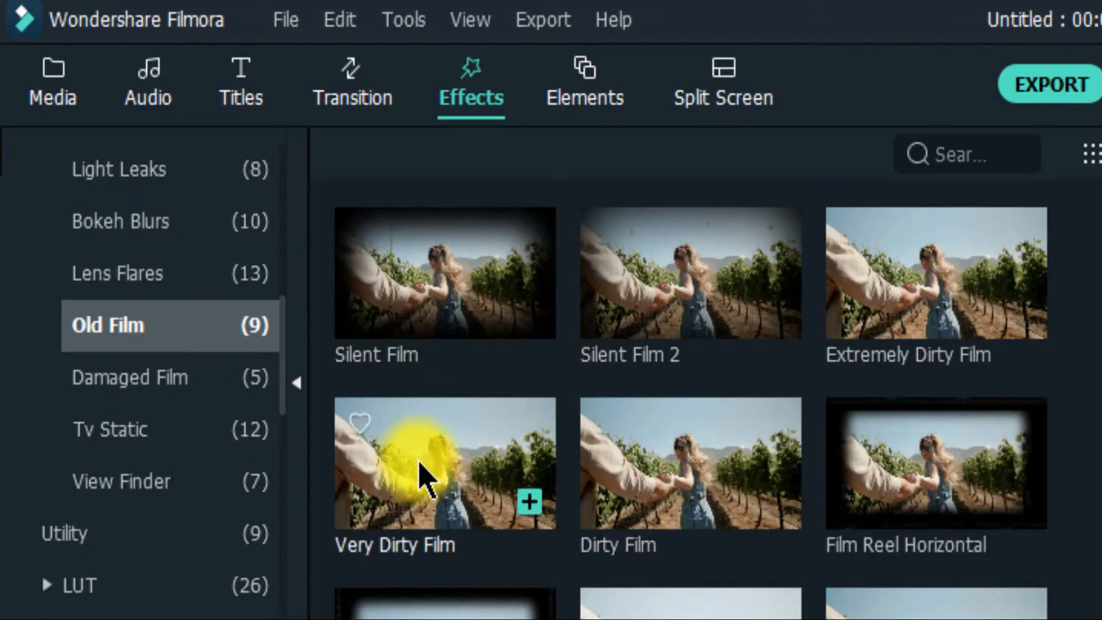
mouse_move(421, 481)
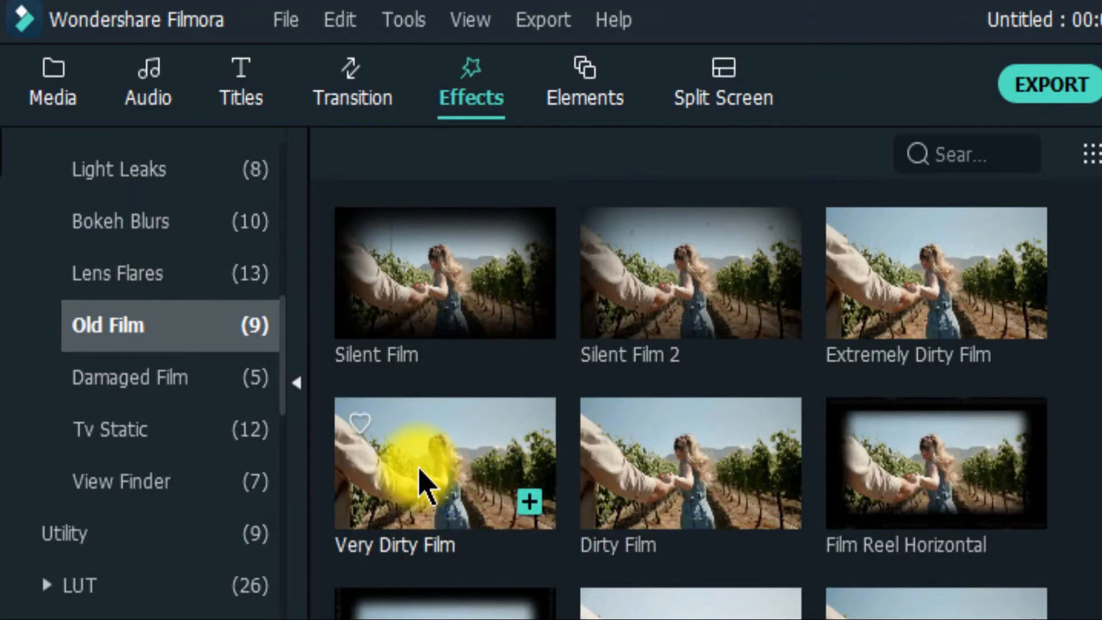